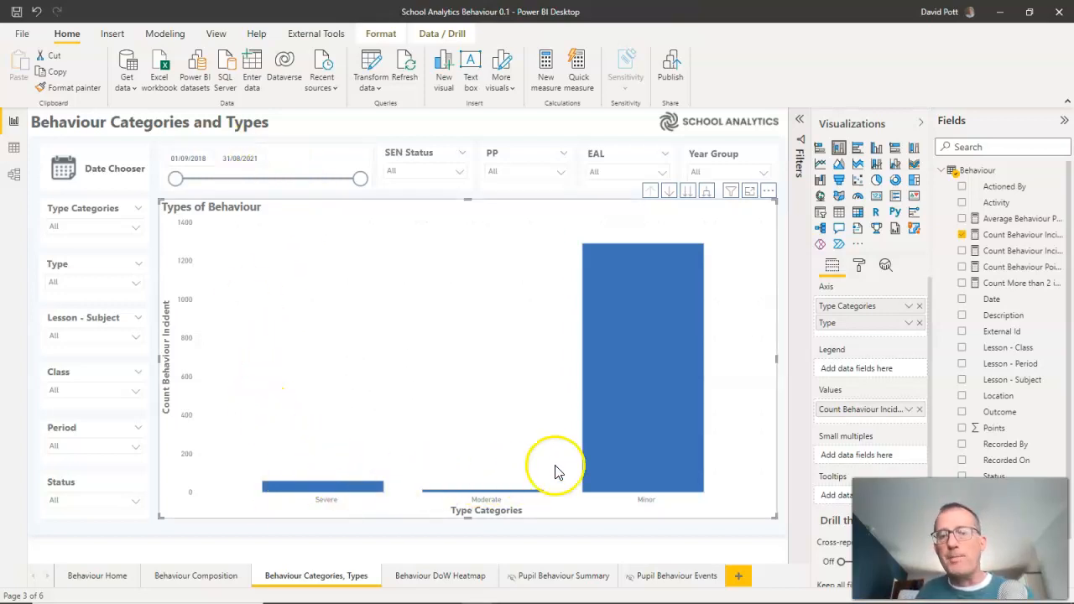
mouse_move(285, 483)
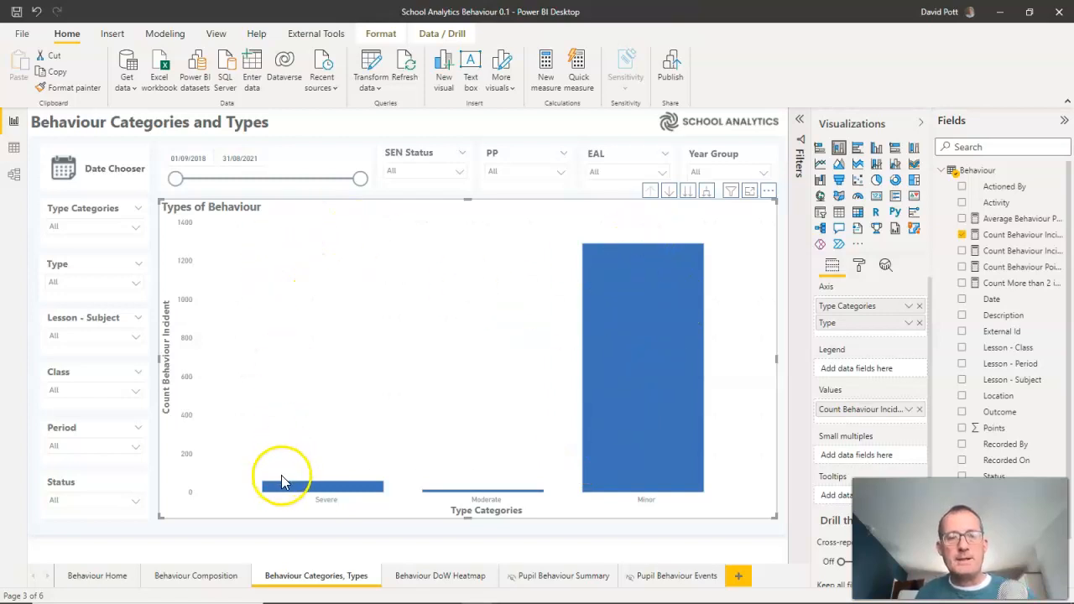
mouse_move(378, 470)
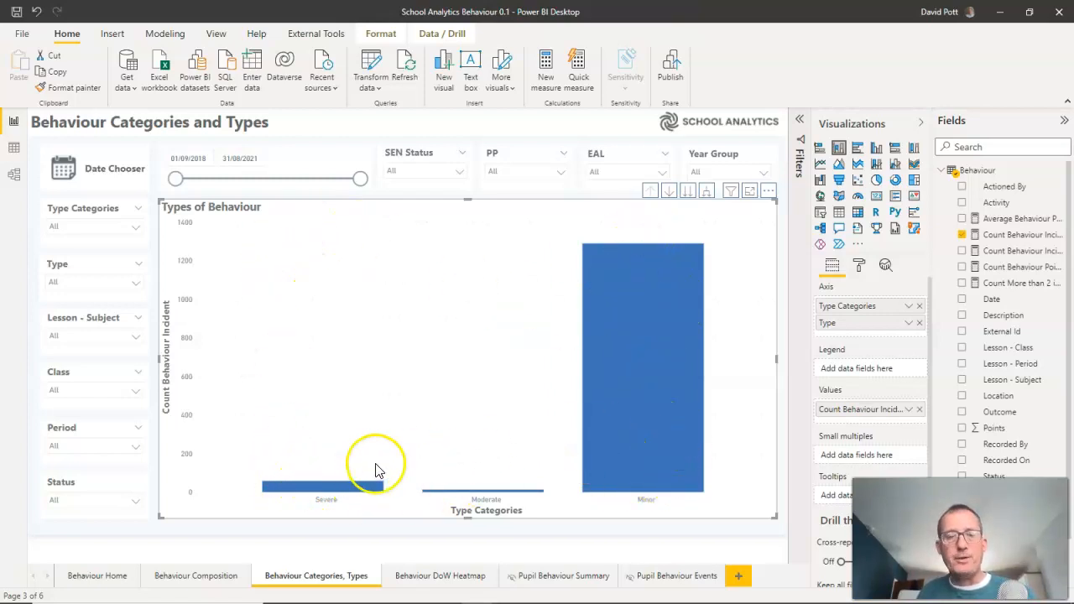
mouse_move(348, 491)
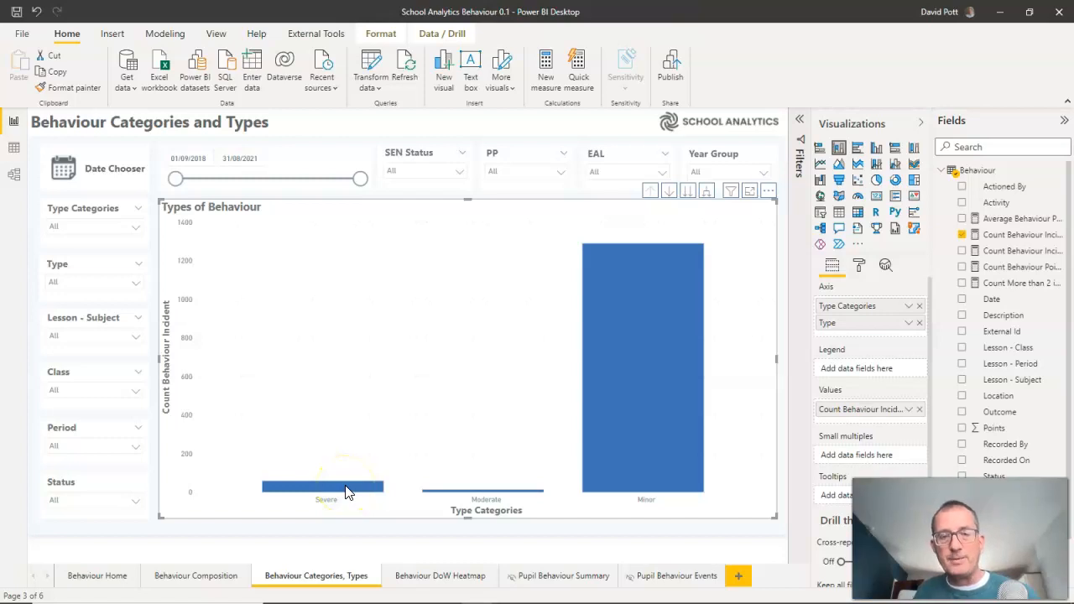
mouse_move(701, 327)
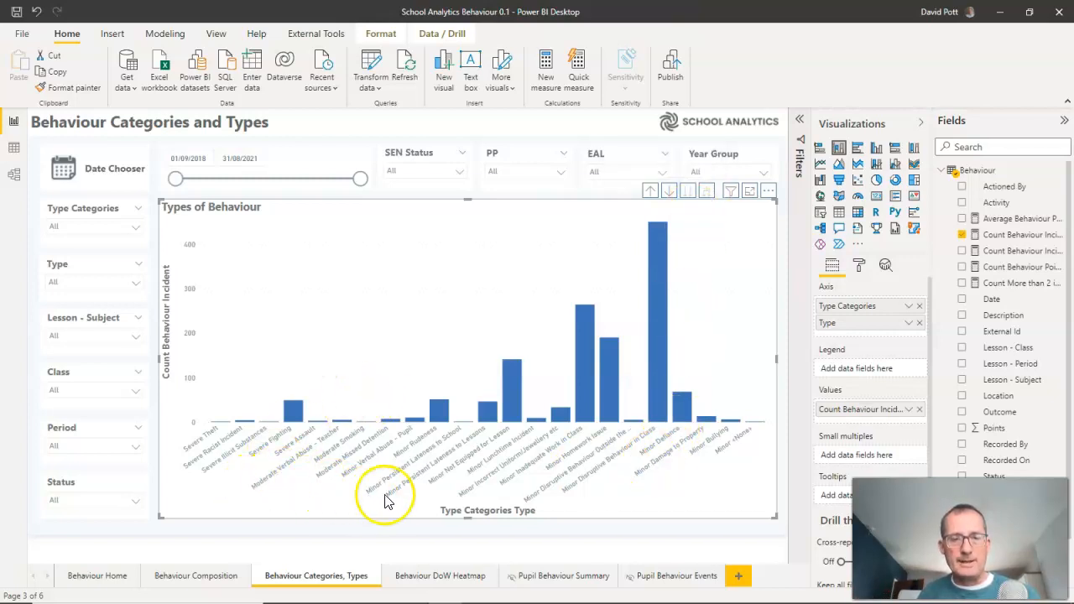
mouse_move(570, 496)
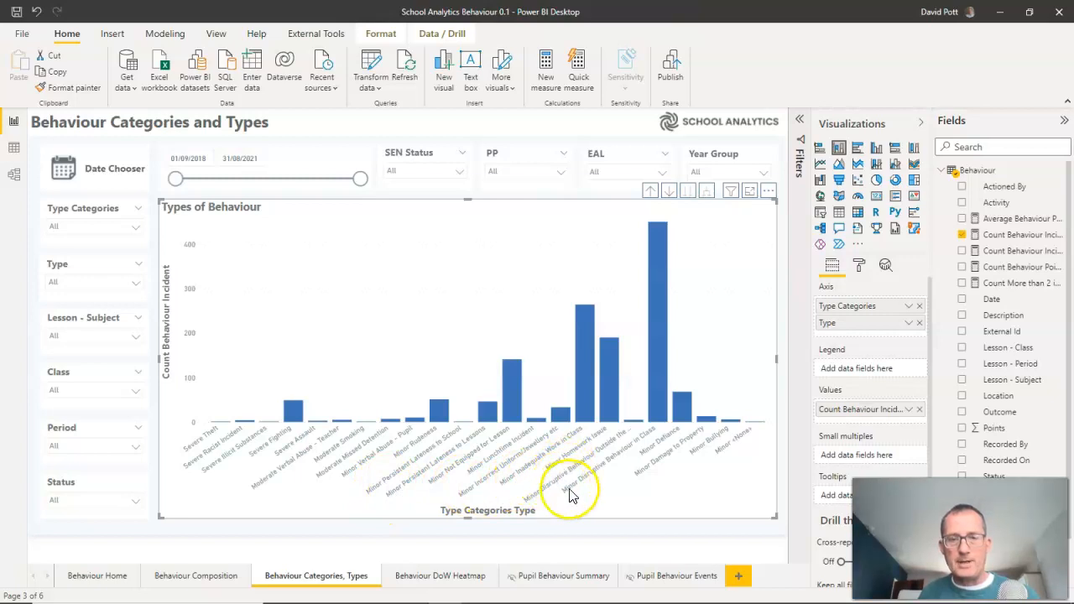
mouse_move(676, 441)
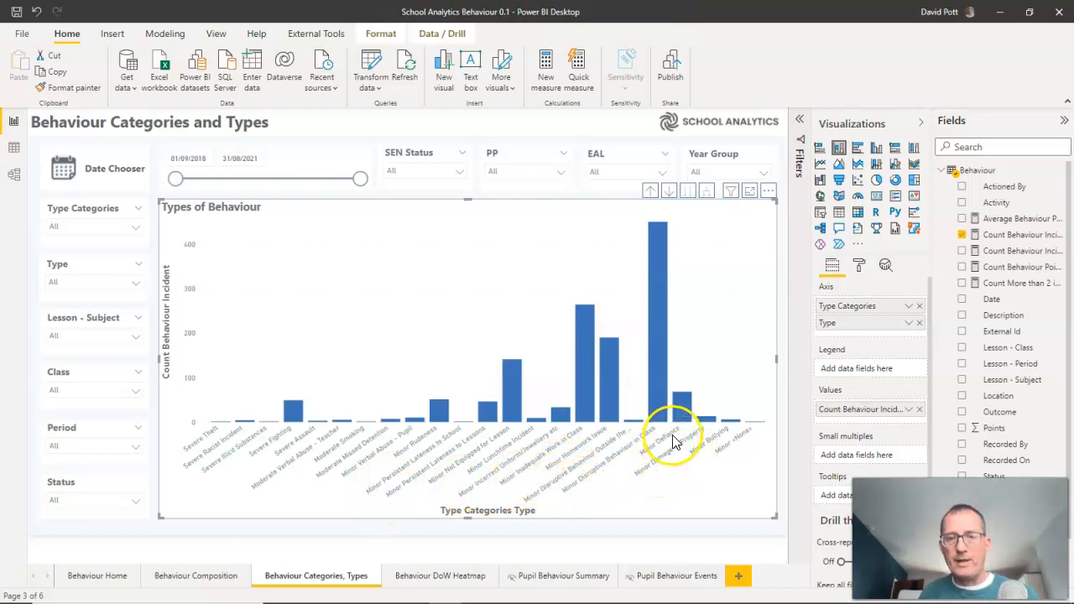
mouse_move(631, 451)
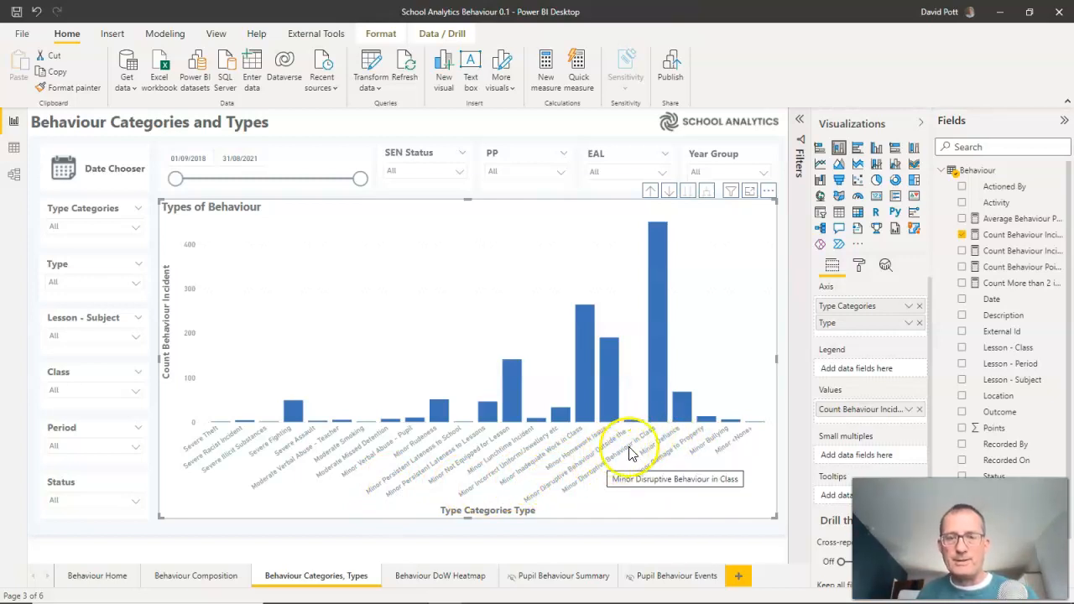
mouse_move(642, 449)
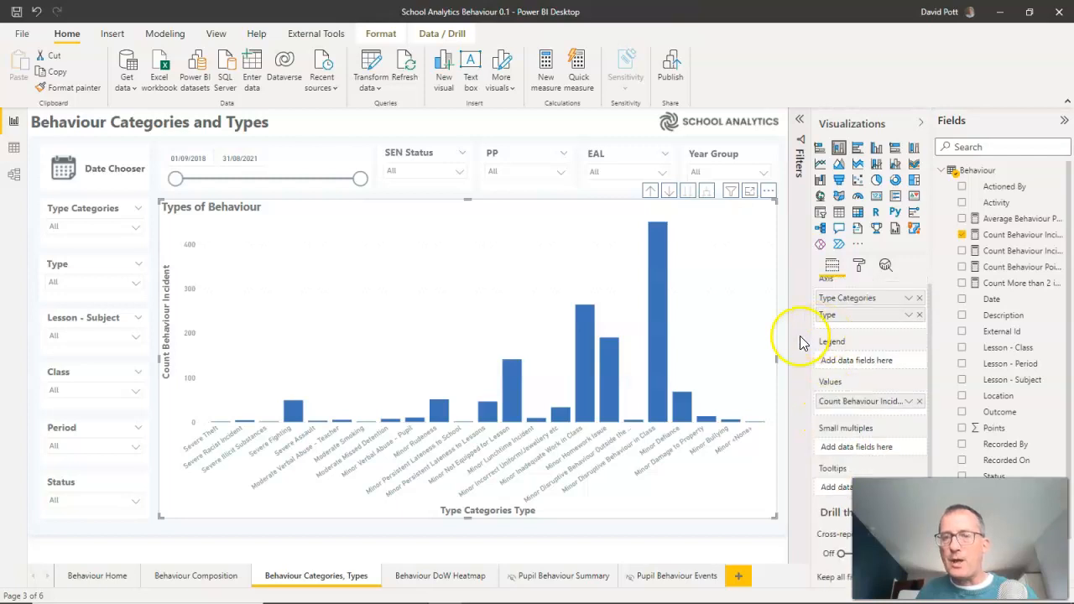
mouse_move(225, 459)
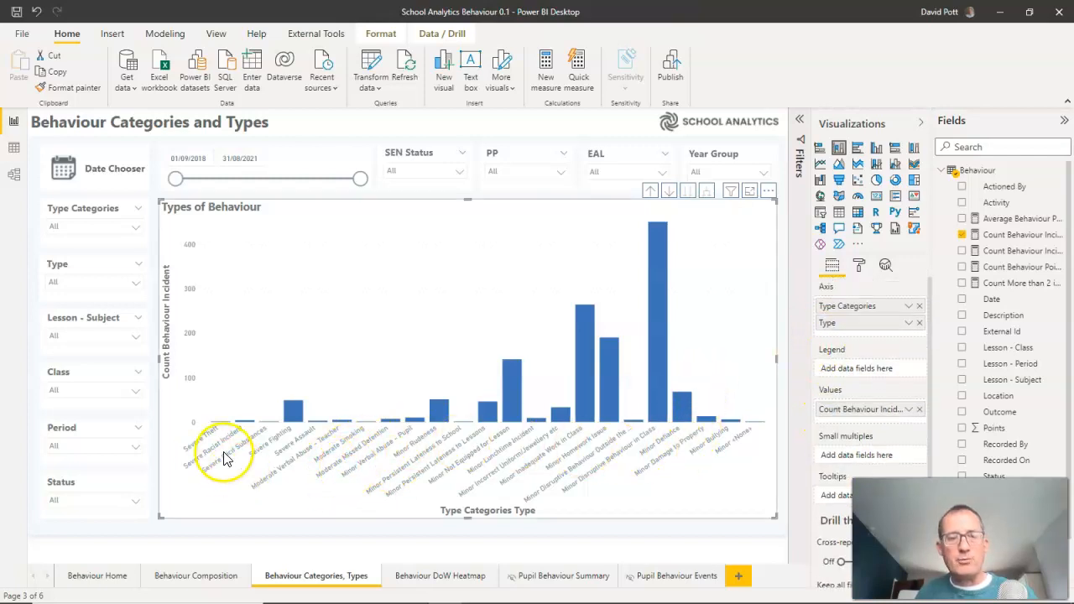
mouse_move(667, 423)
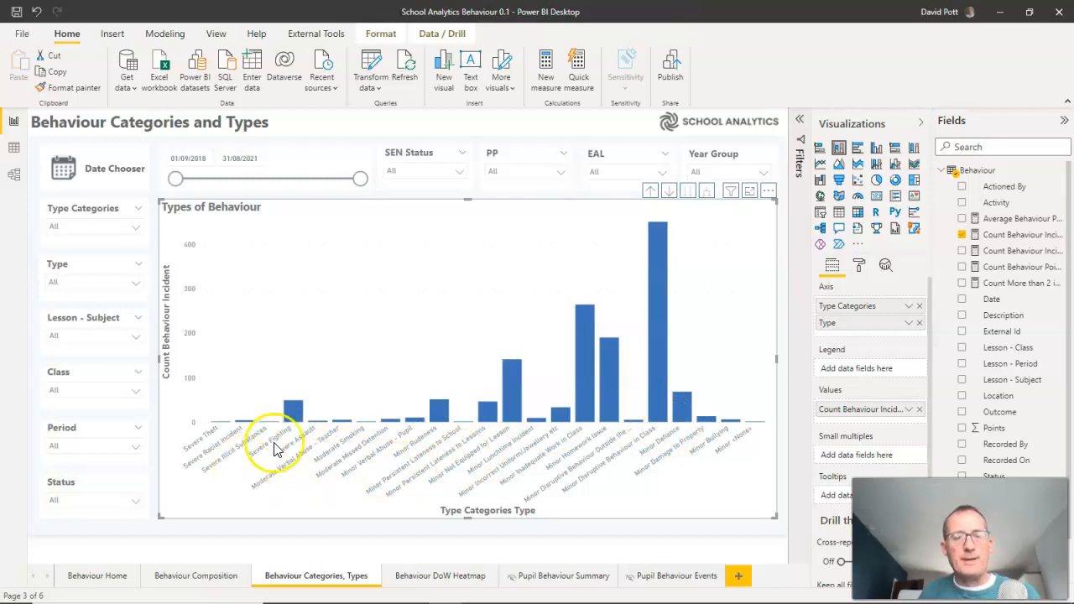
mouse_move(257, 462)
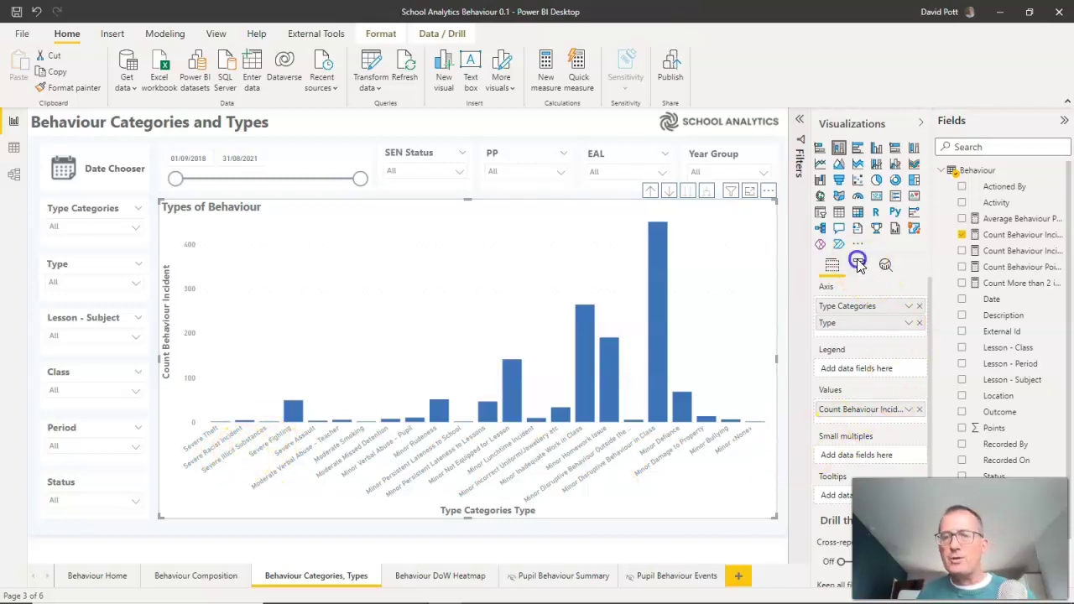
click(858, 265)
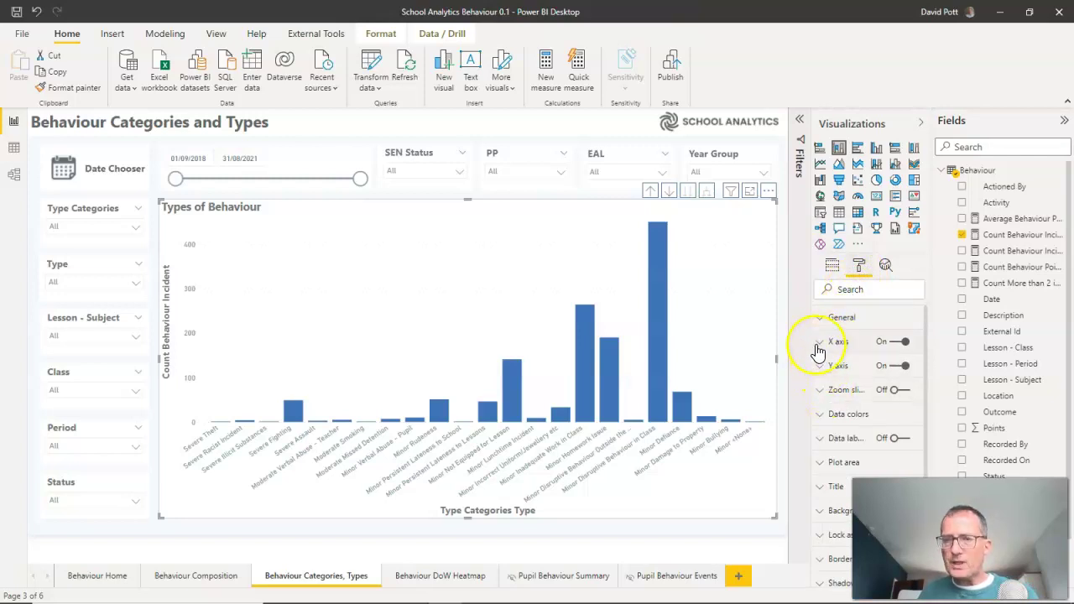
click(820, 341)
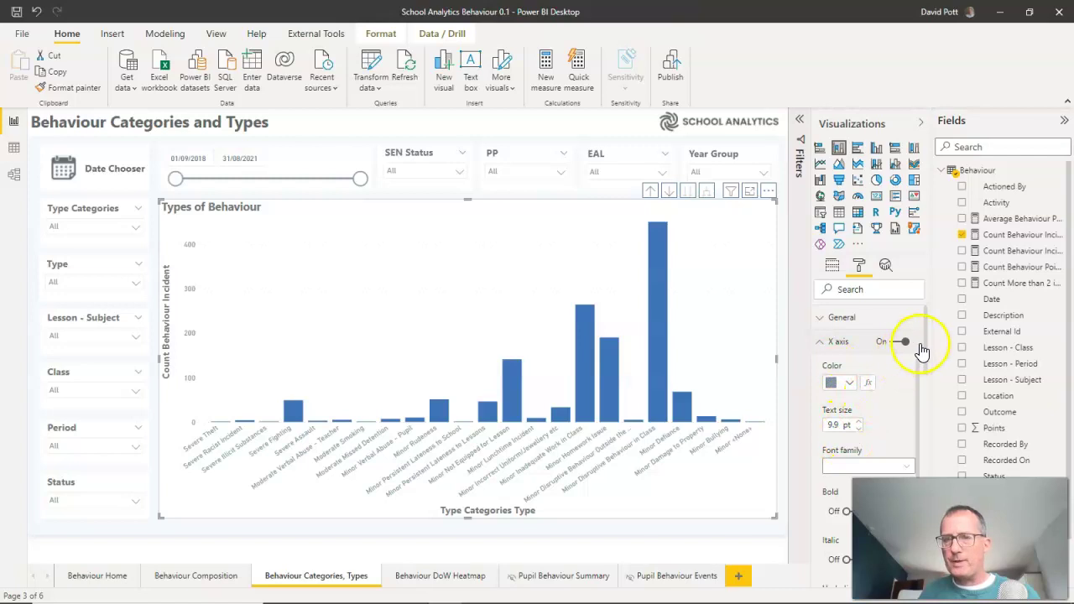
scroll(down, 3)
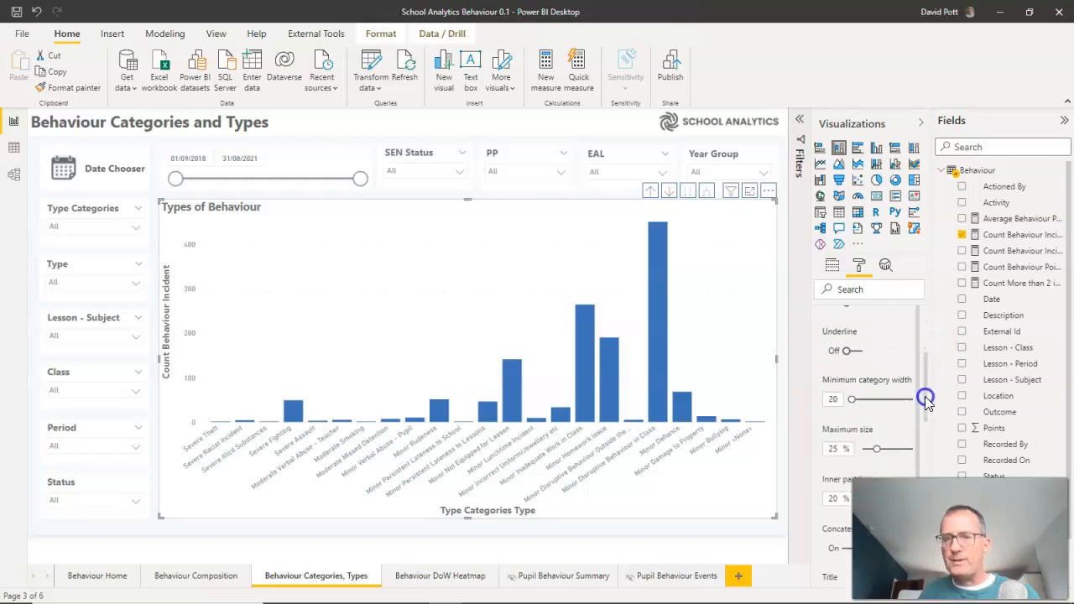
scroll(down, 3)
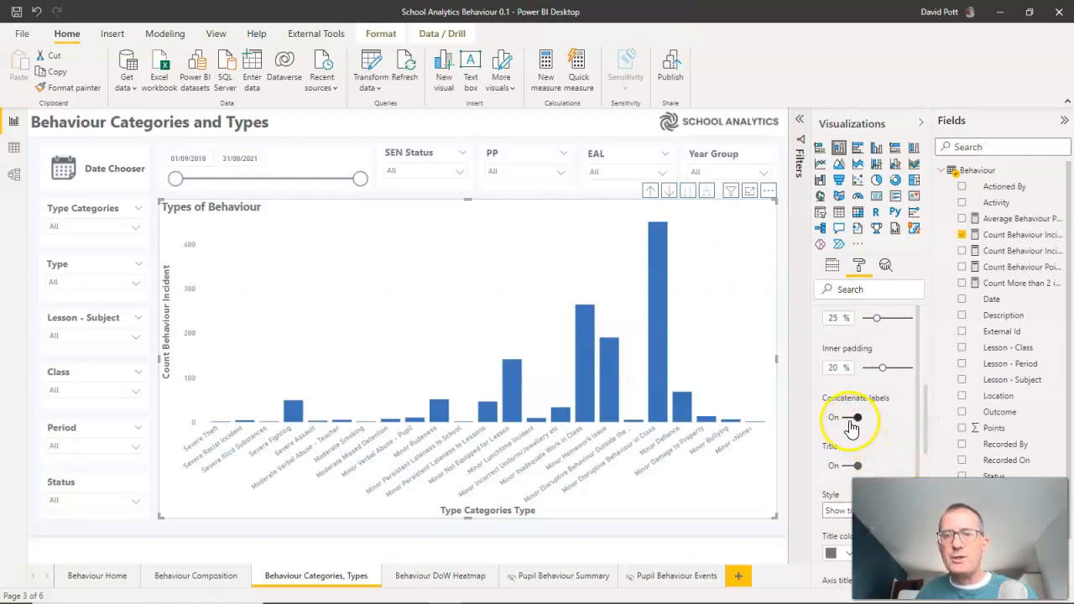
click(855, 418)
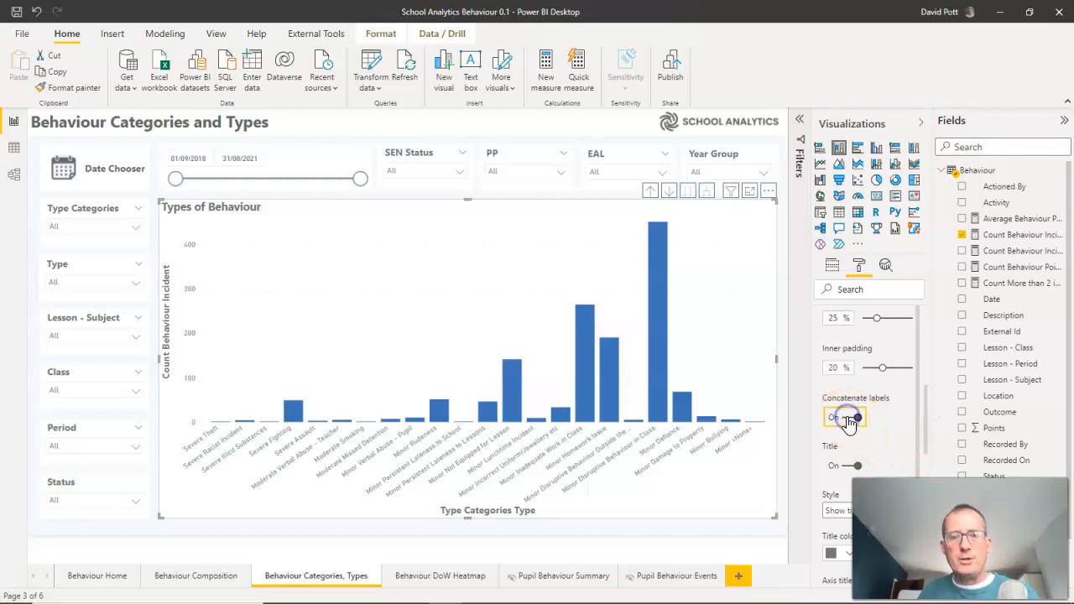
click(845, 416)
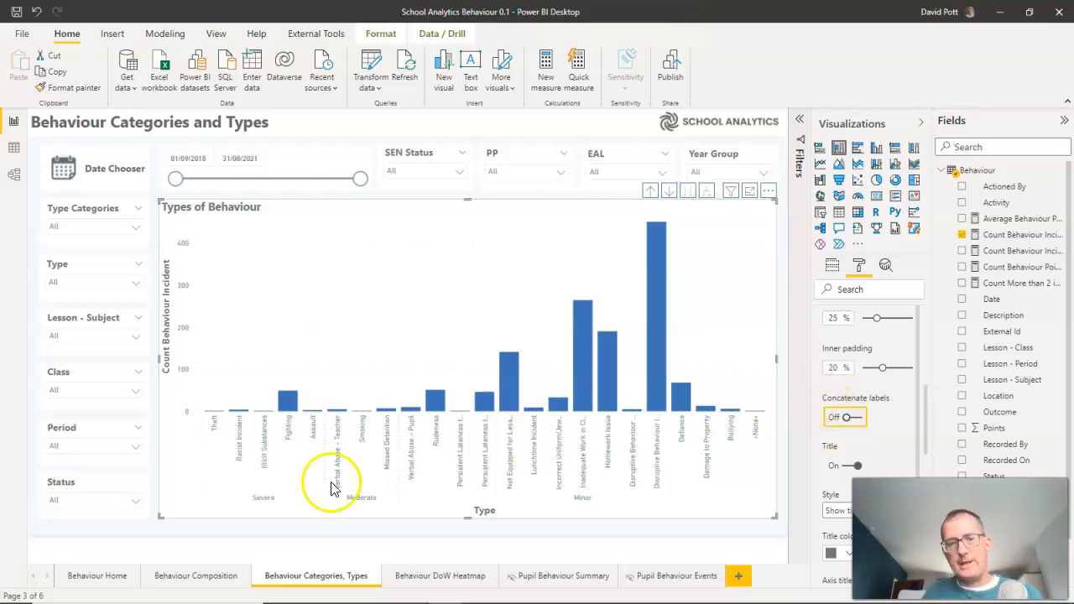
mouse_move(543, 273)
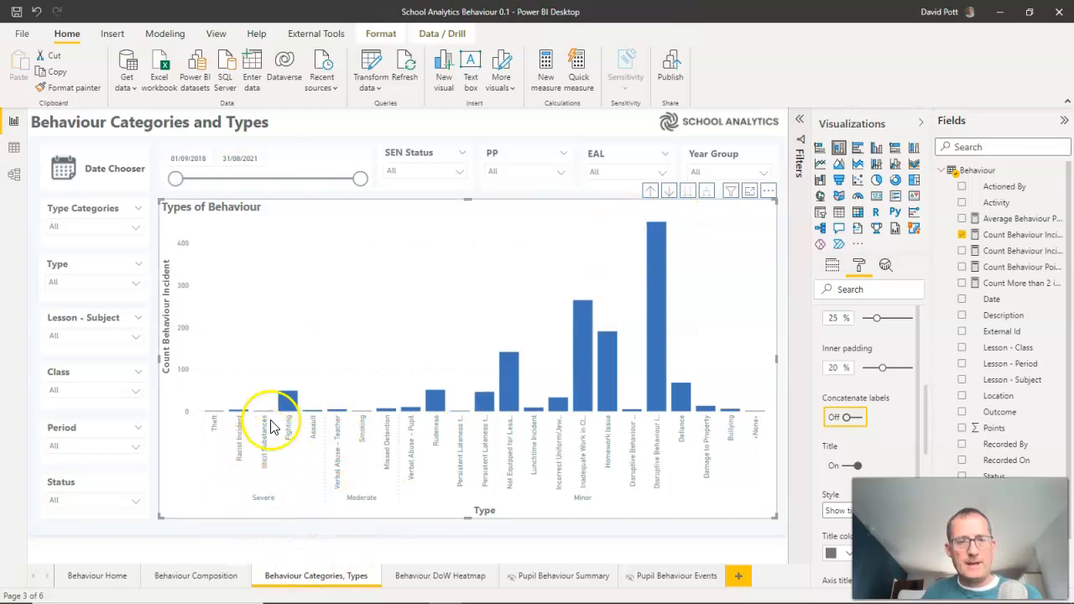
mouse_move(594, 443)
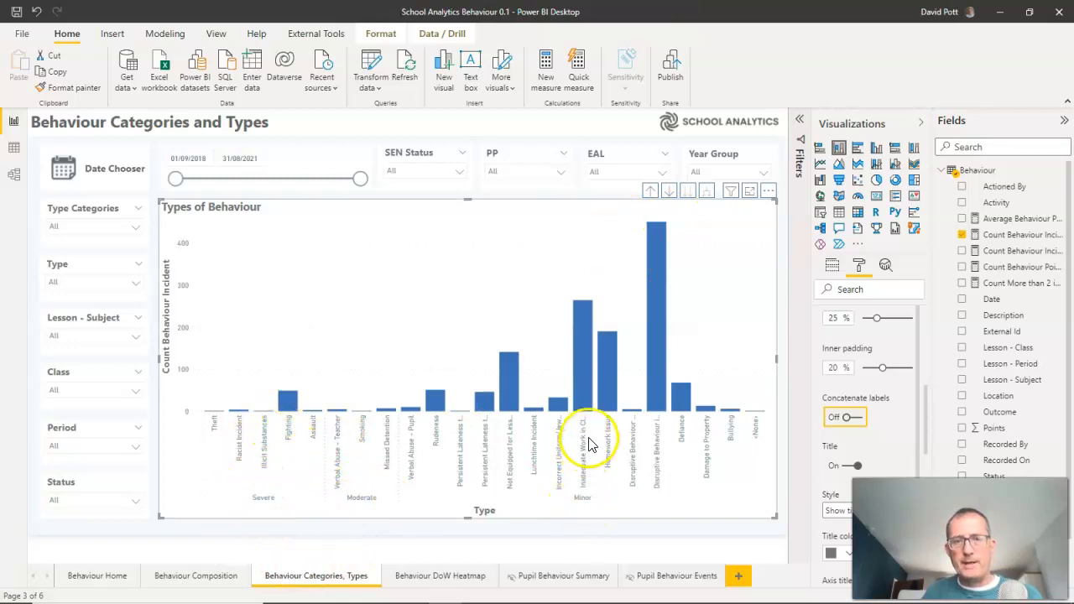
mouse_move(585, 449)
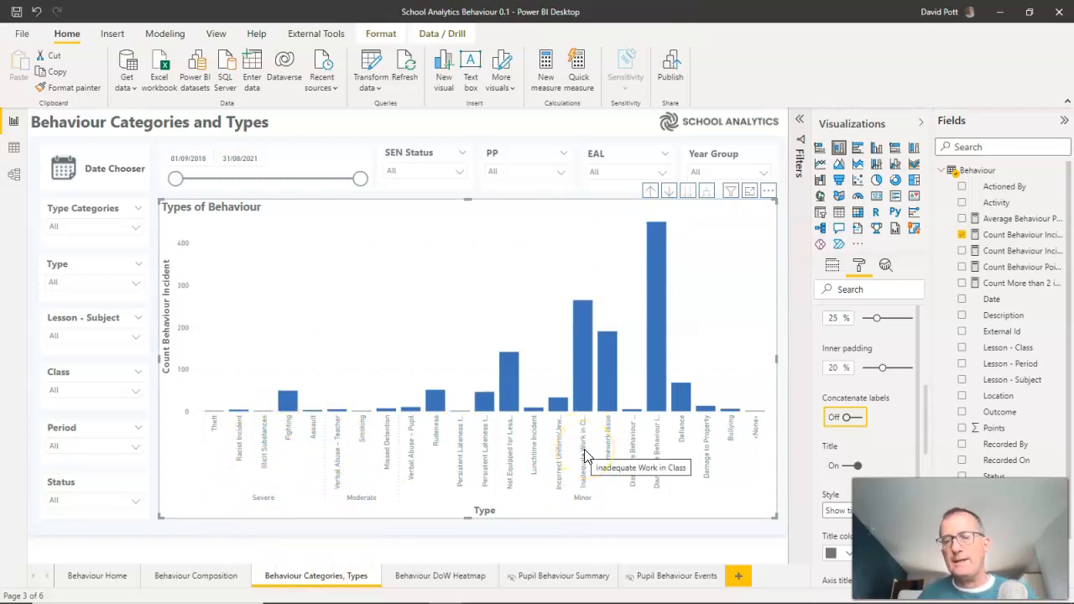
mouse_move(151, 557)
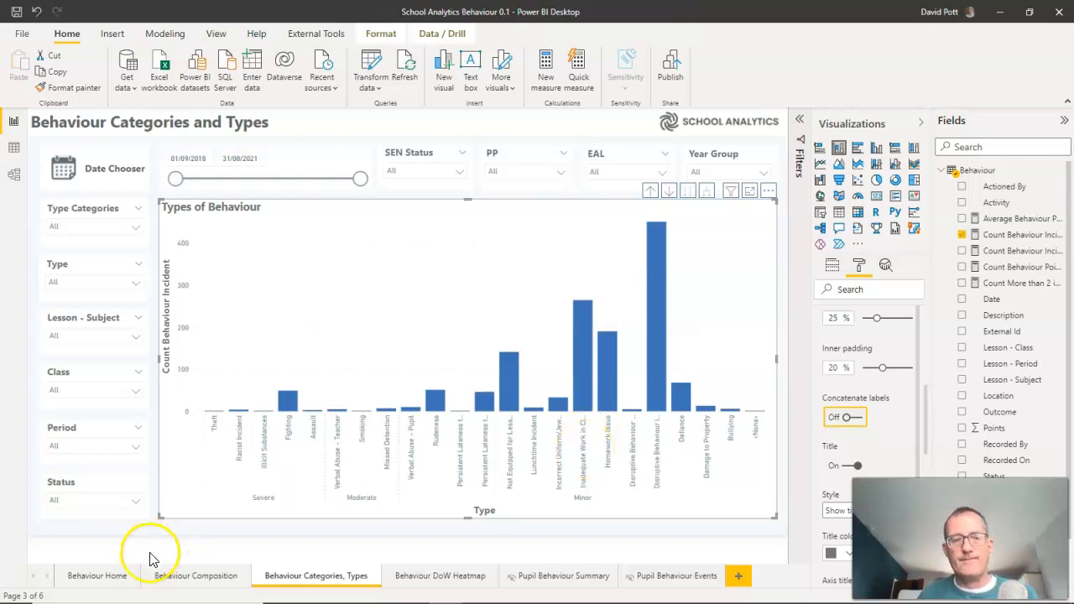
mouse_move(88, 453)
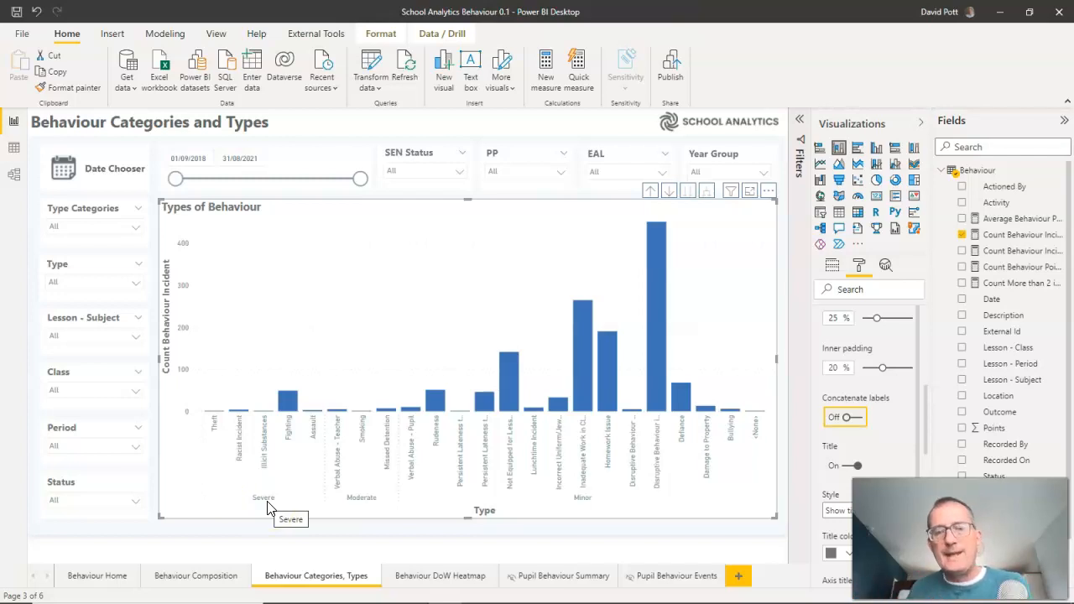
mouse_move(199, 488)
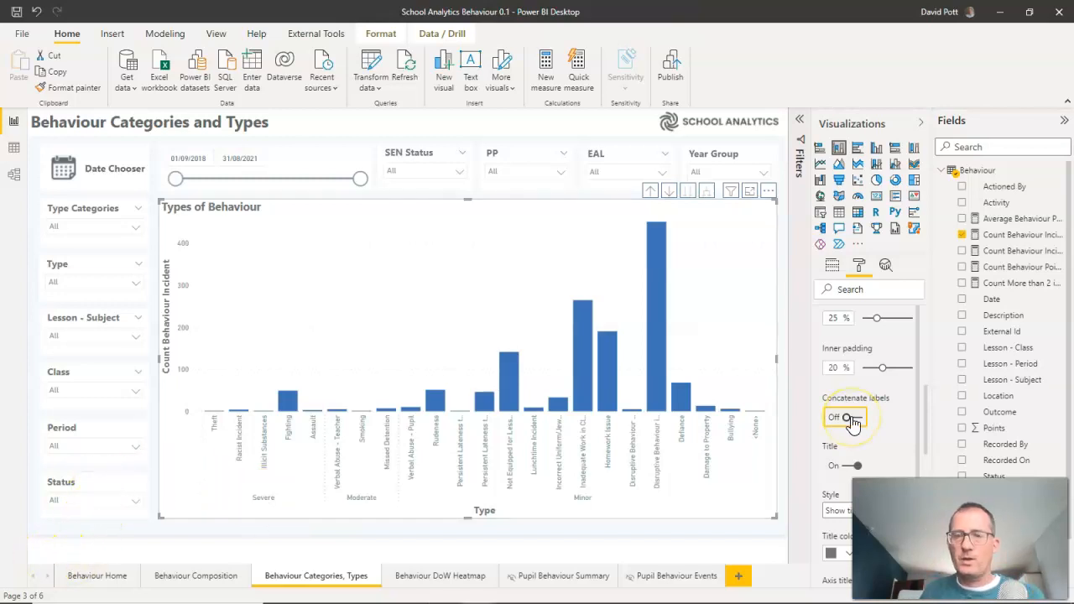
Turn X axis Concatenate labels on so bars read like 'Severe Theft'.
click(851, 417)
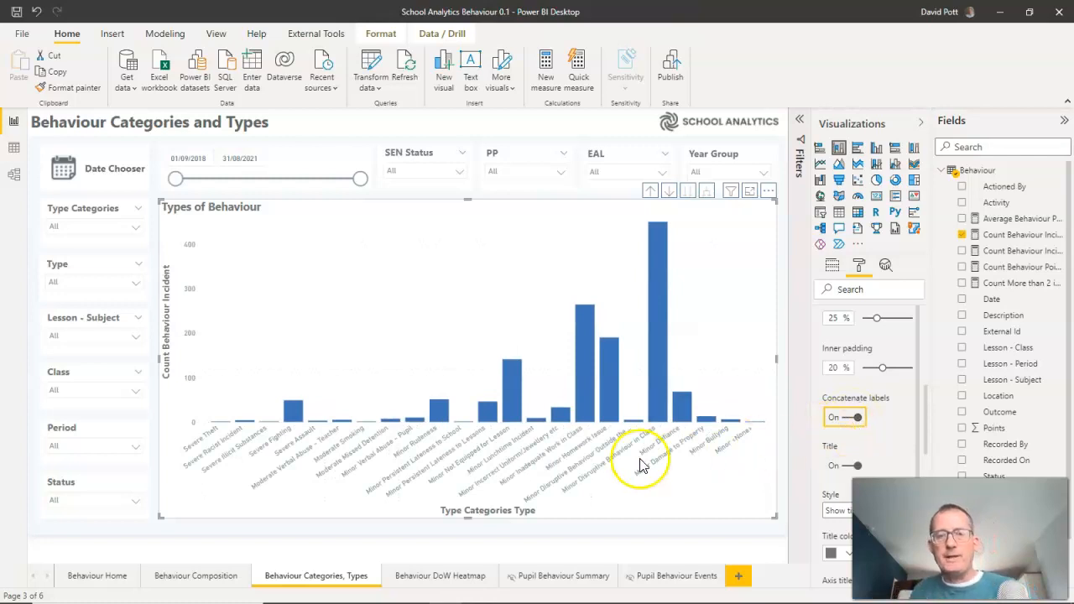
mouse_move(738, 252)
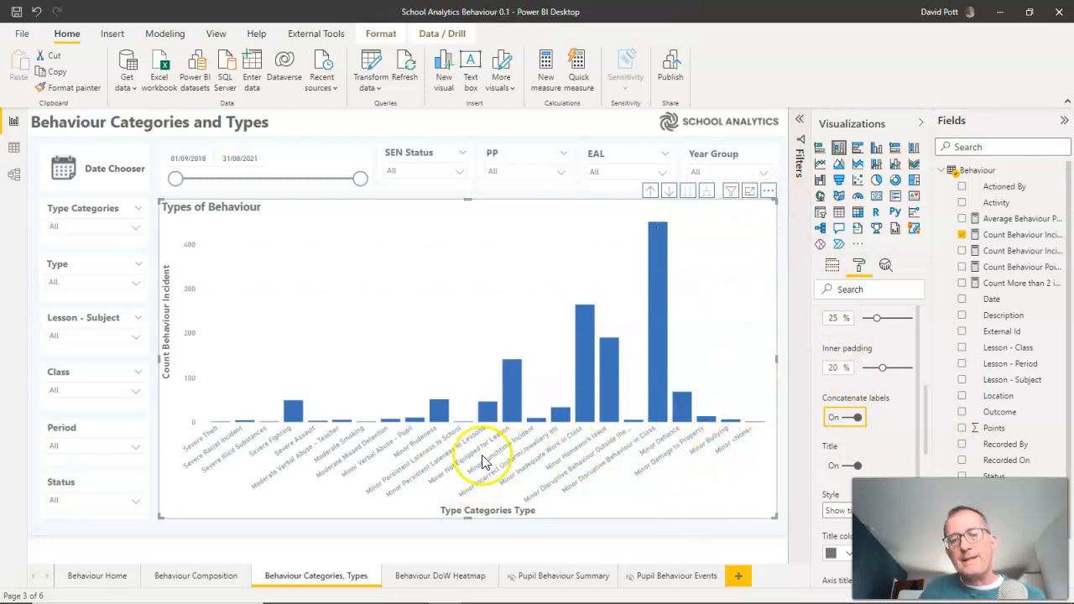
mouse_move(334, 468)
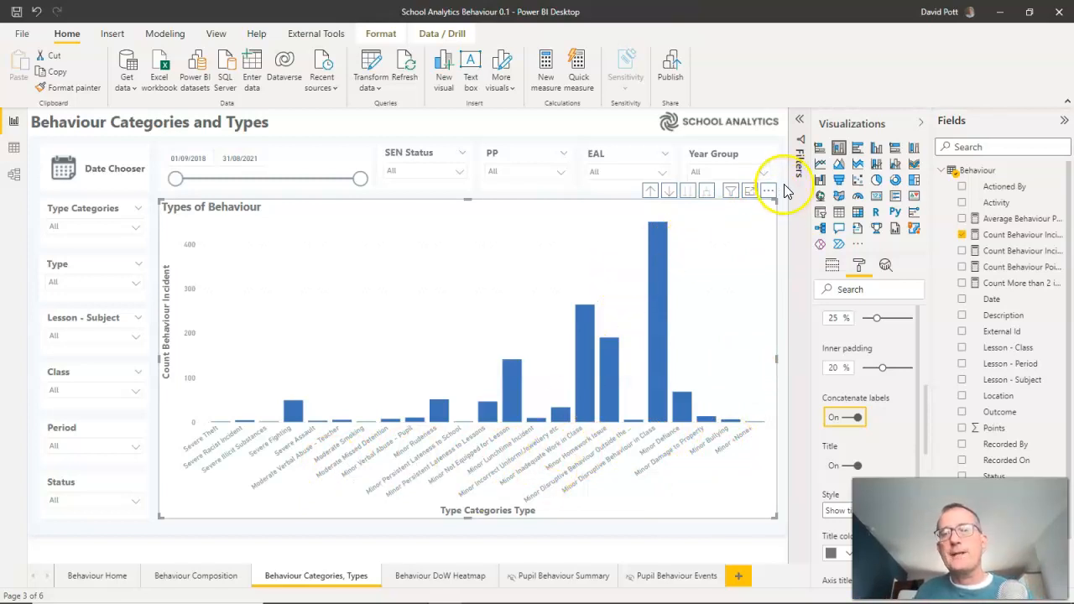
Sort the axis by Count Behaviour Incident, highest to lowest.
click(769, 191)
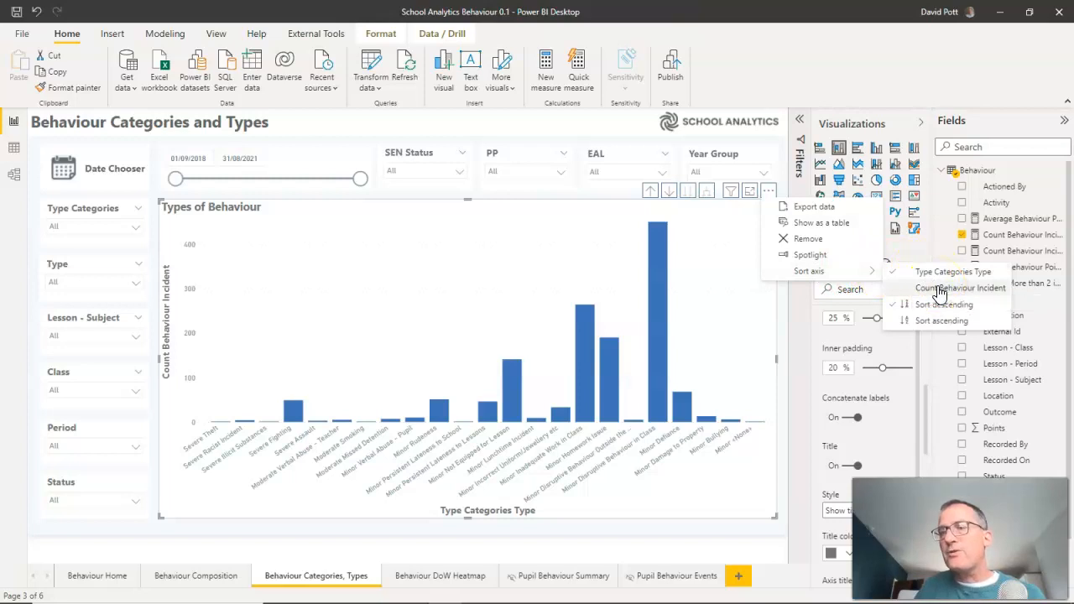
click(940, 294)
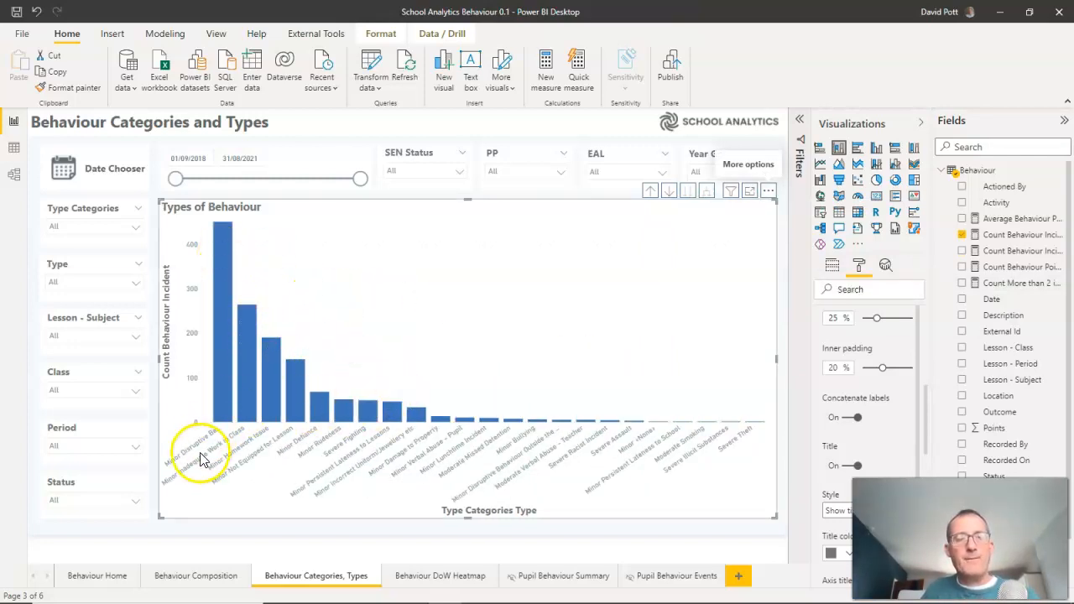
mouse_move(215, 311)
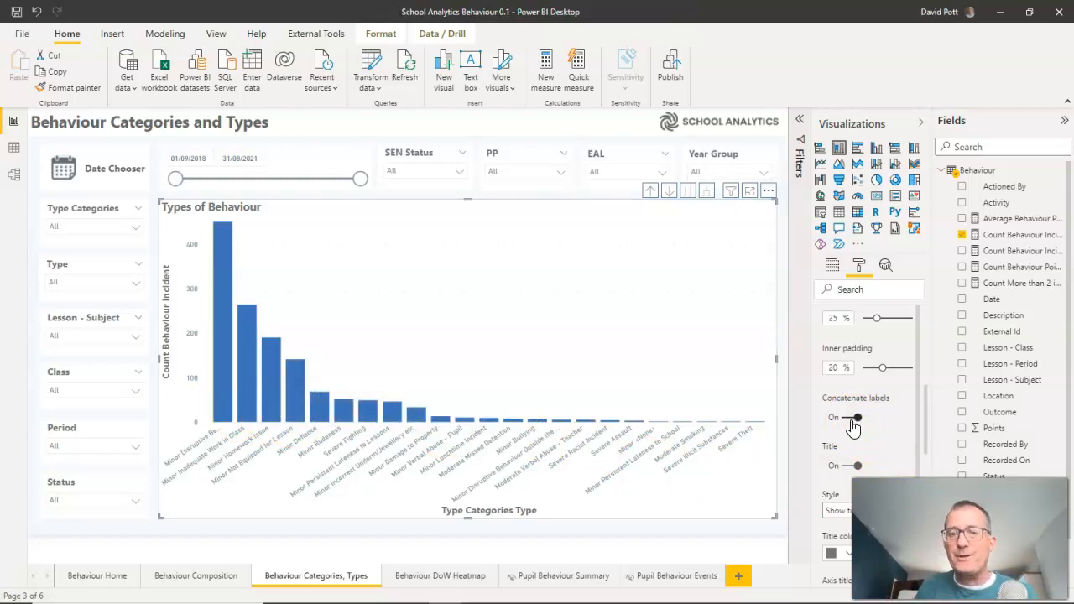
Toggle Concatenate labels off, on, then off again on the count-sorted chart.
click(852, 417)
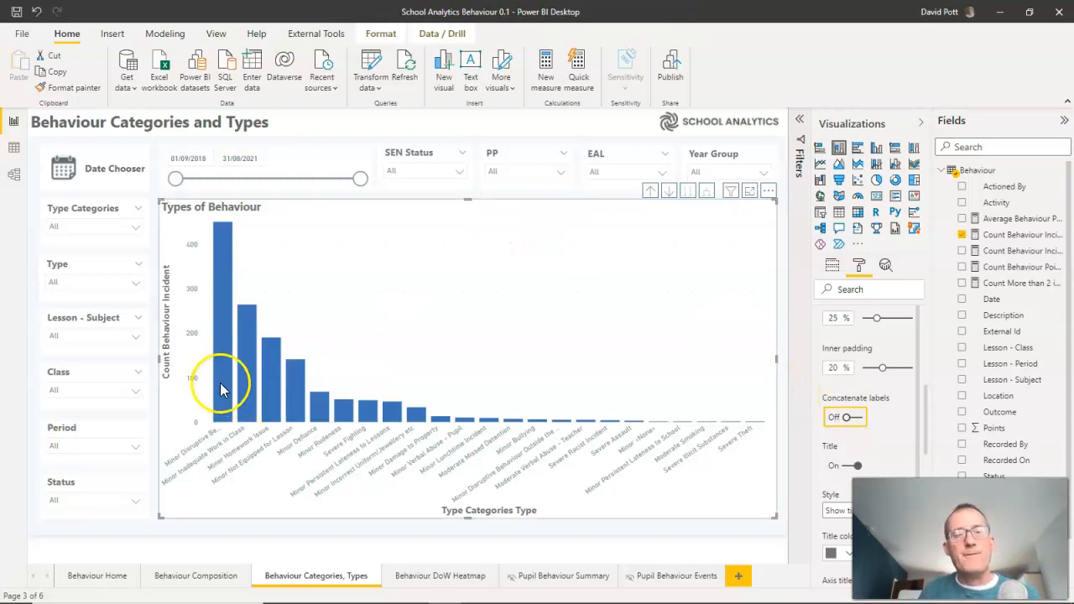
mouse_move(176, 484)
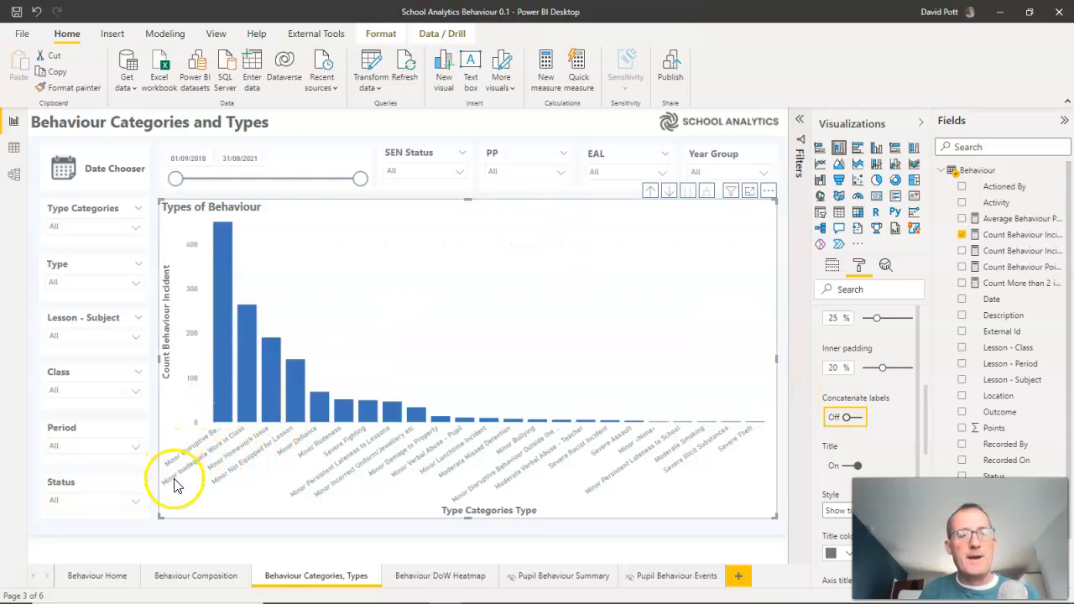
mouse_move(370, 475)
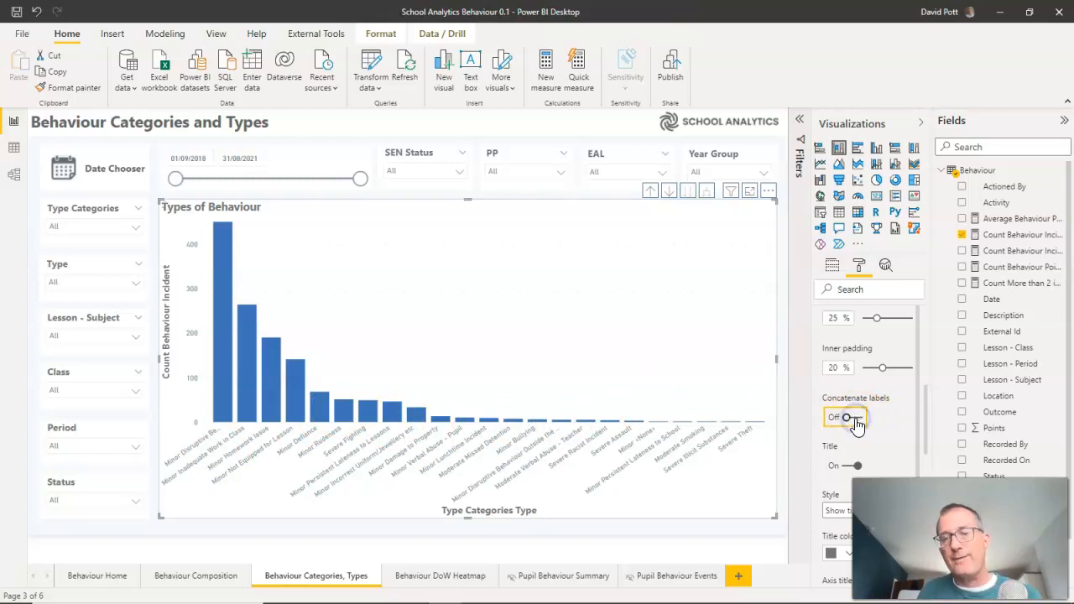
click(854, 418)
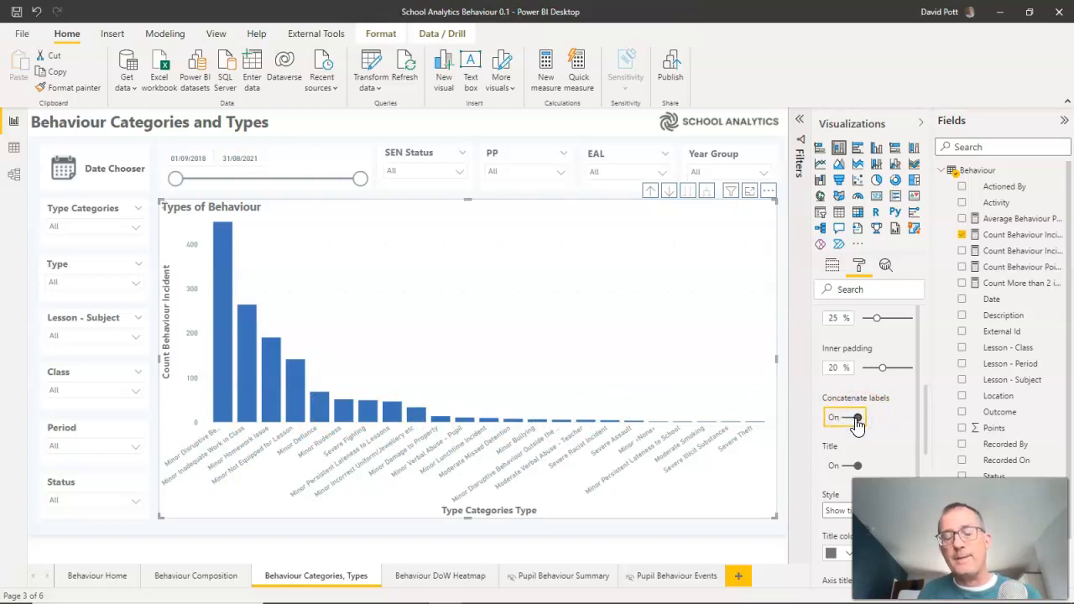
click(857, 417)
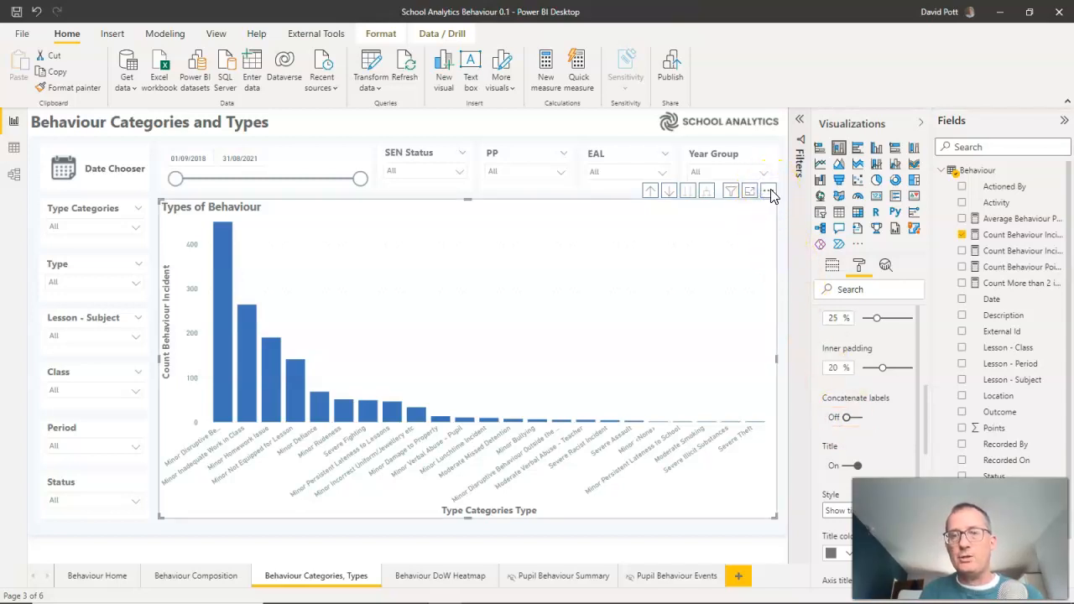
Sort the axis by Type Categories Type, then toggle Concatenate labels to compare.
click(771, 190)
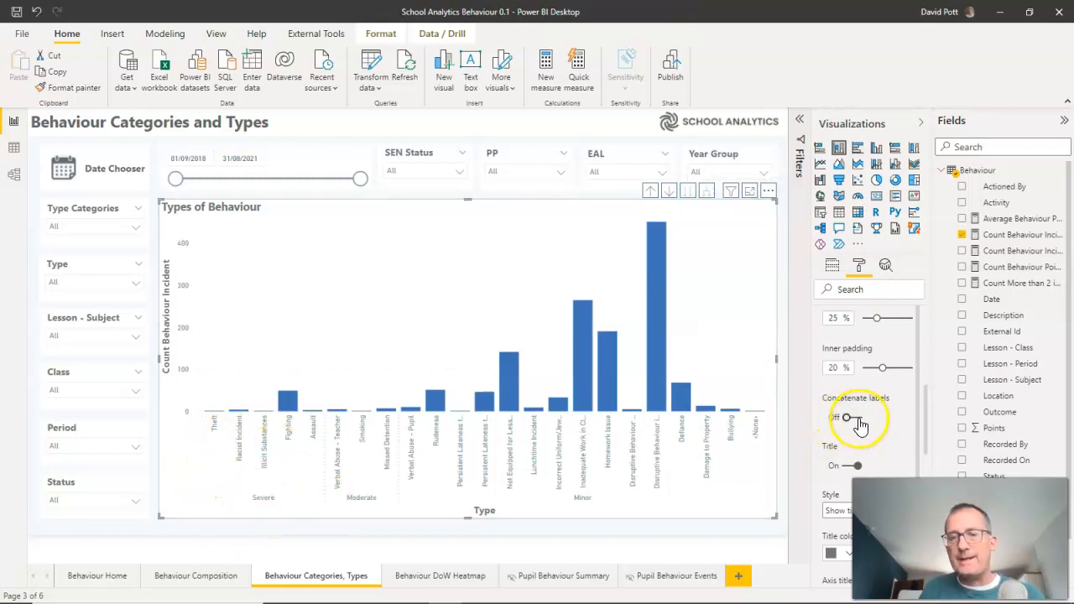
click(848, 417)
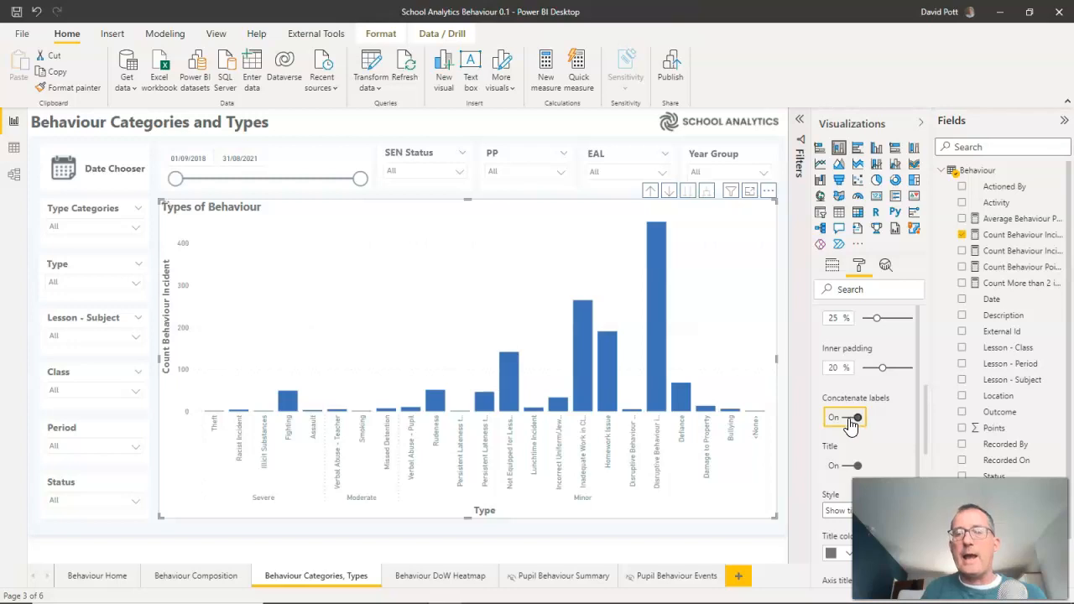
click(855, 417)
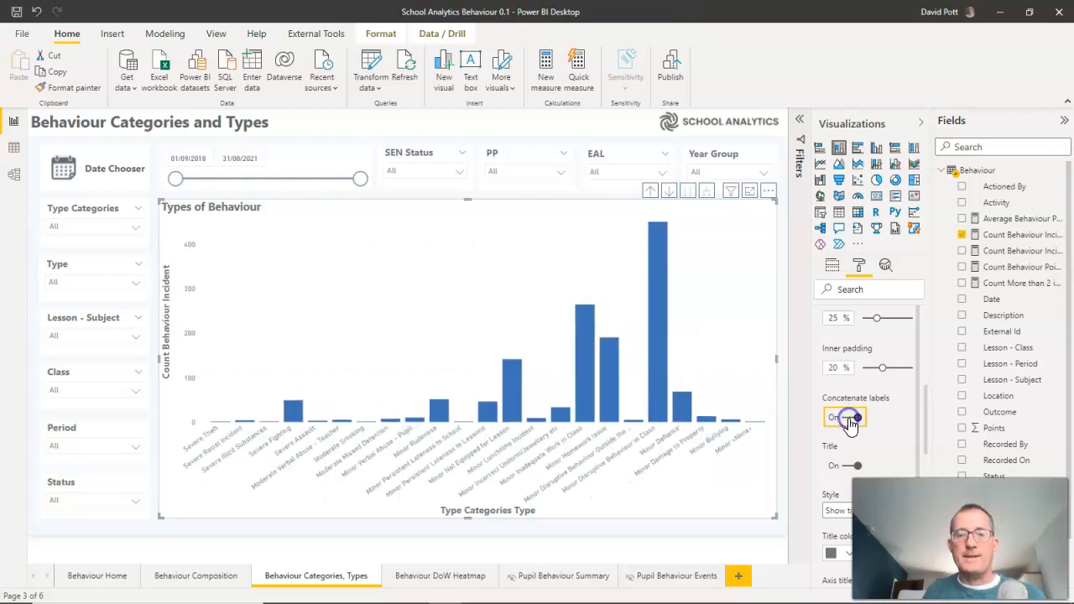